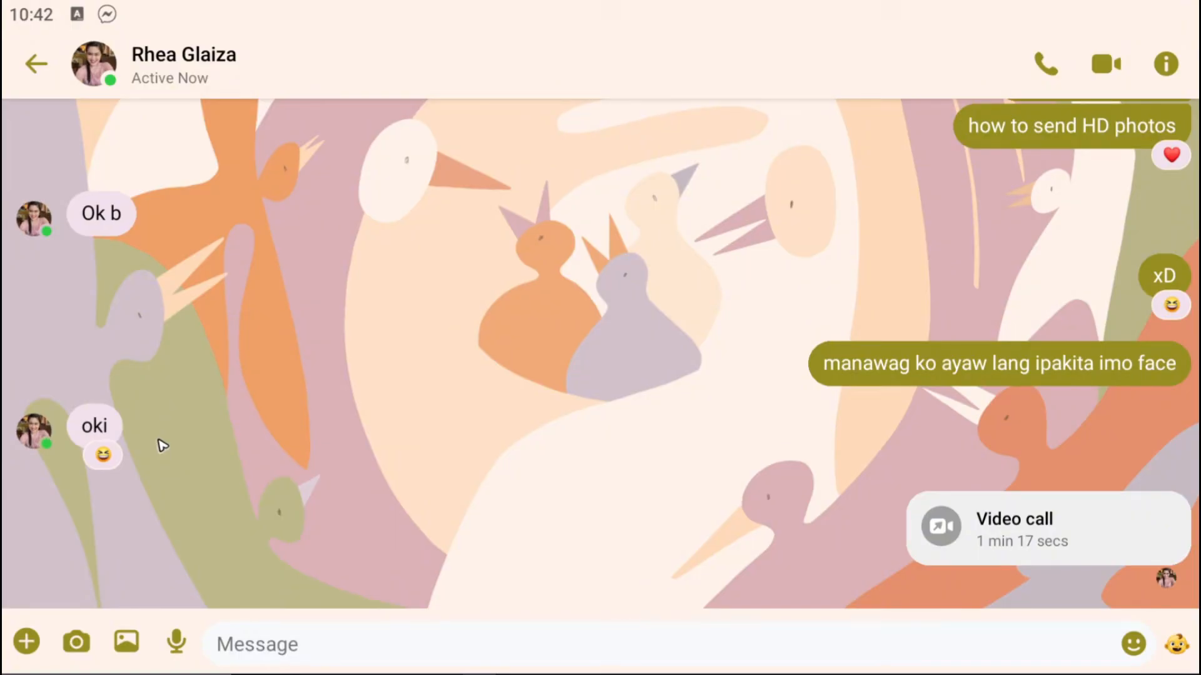
pyautogui.moveTo(117, 444)
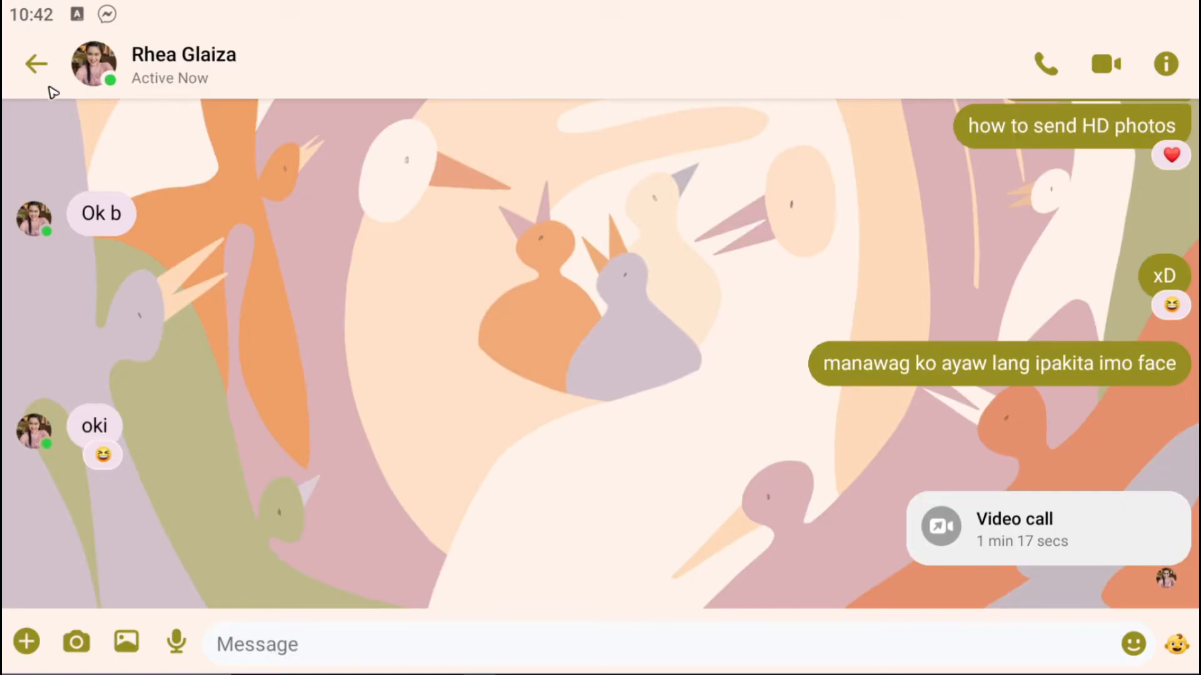
pyautogui.moveTo(235, 223)
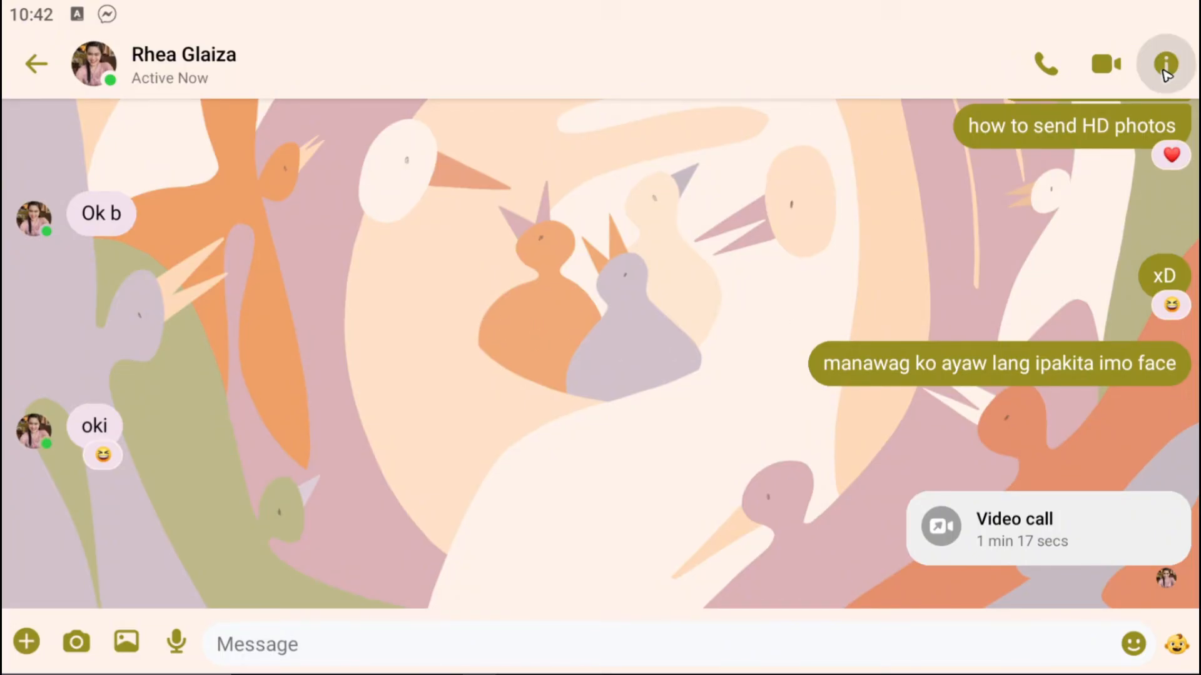
# - Switch off Reactions in this conversation's Notifications & sounds, leaving messages and calls on
pyautogui.click(1165, 63)
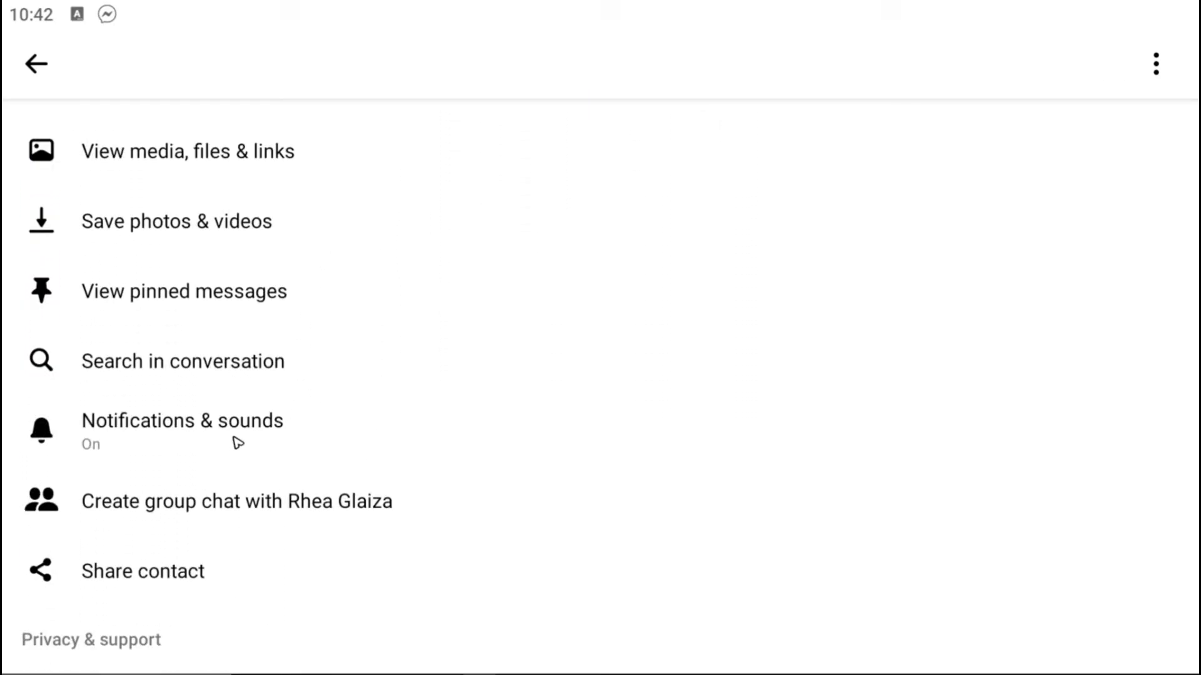
pyautogui.click(182, 430)
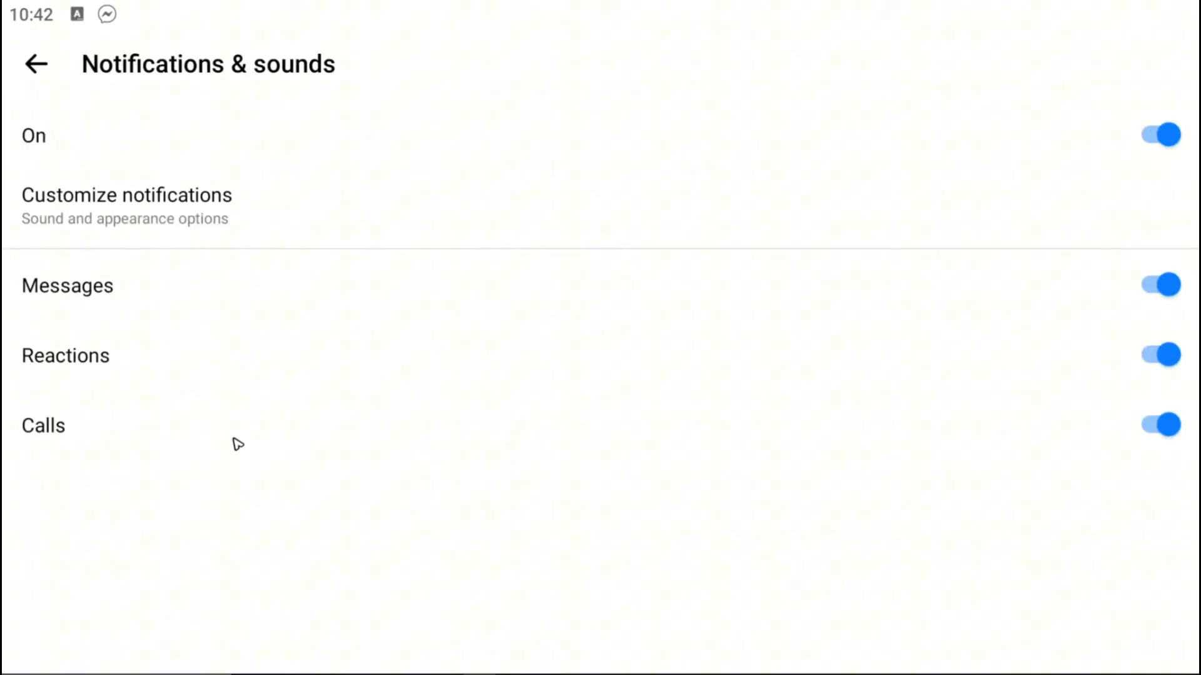
pyautogui.moveTo(76, 401)
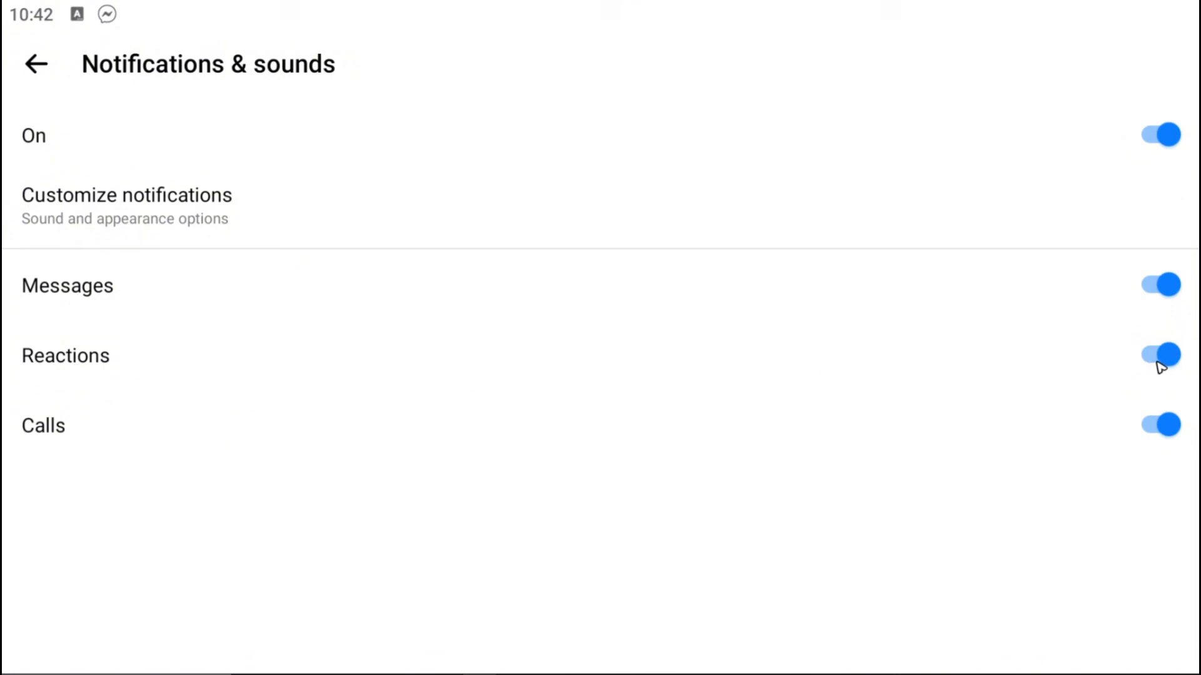
pyautogui.click(1162, 354)
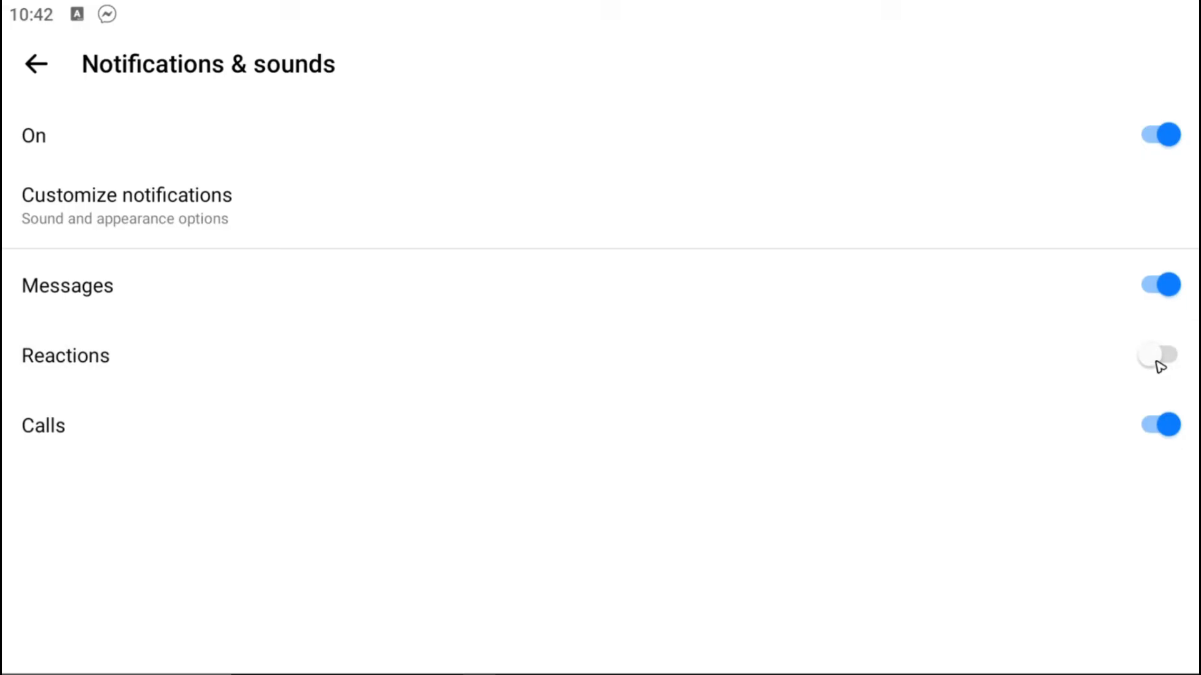
pyautogui.moveTo(1055, 342)
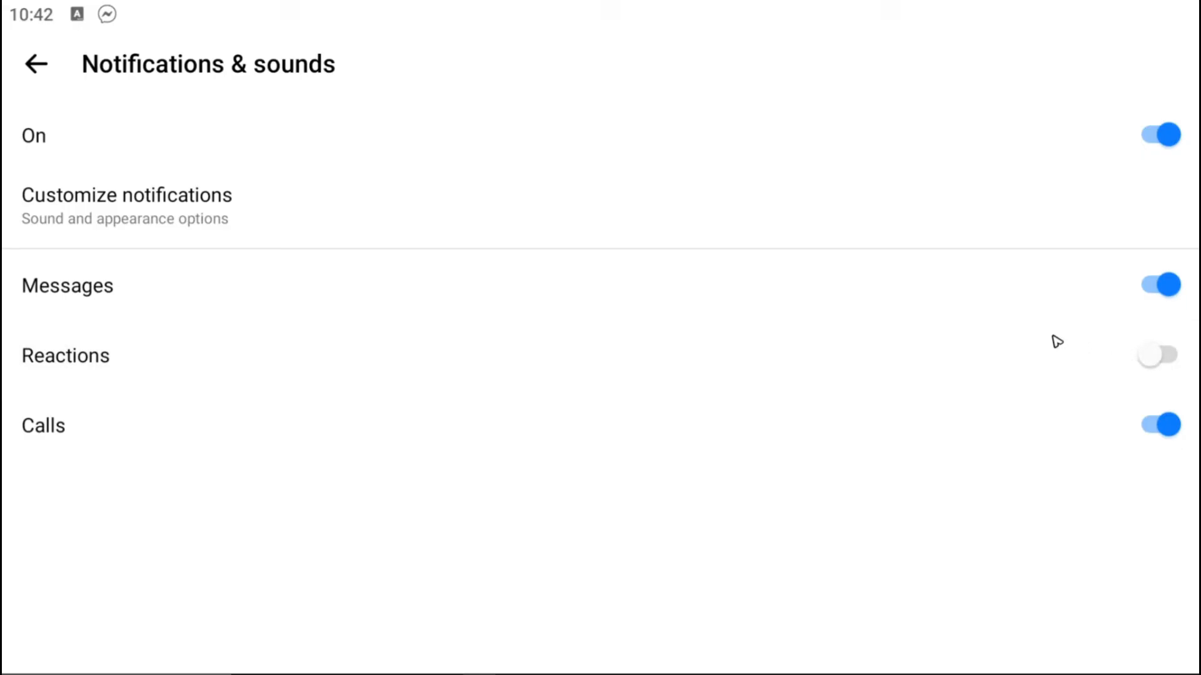
pyautogui.moveTo(47, 76)
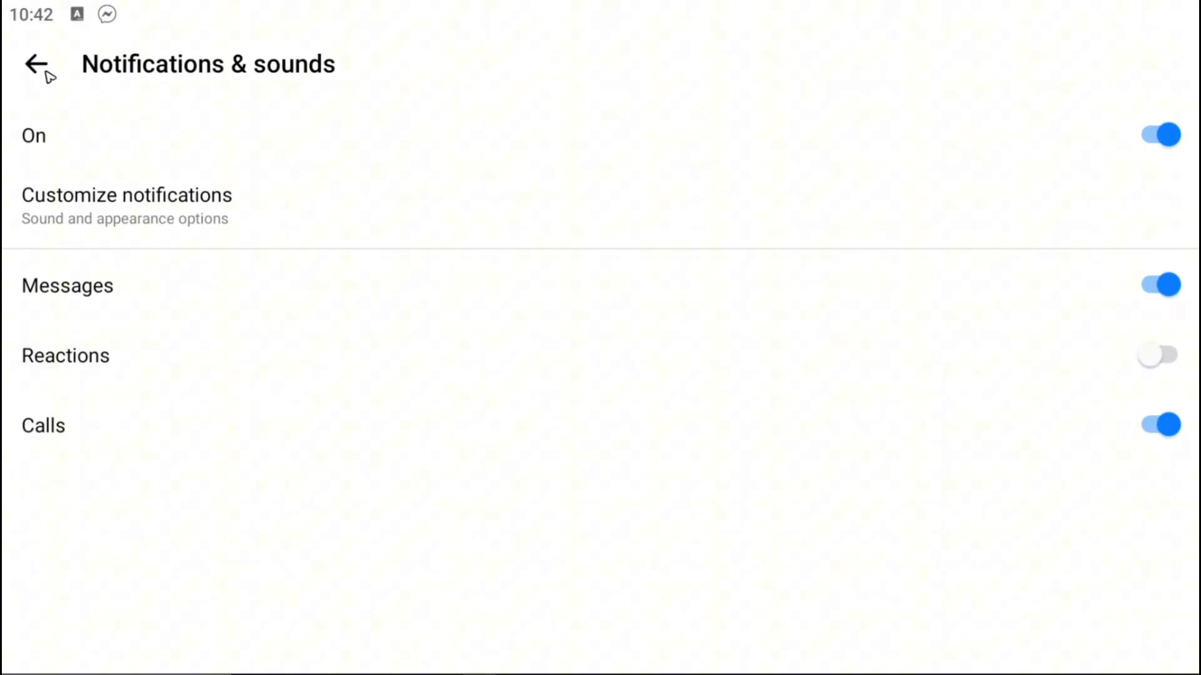
# - Back out of the conversation to the chat list and bring up the main side menu
pyautogui.click(36, 64)
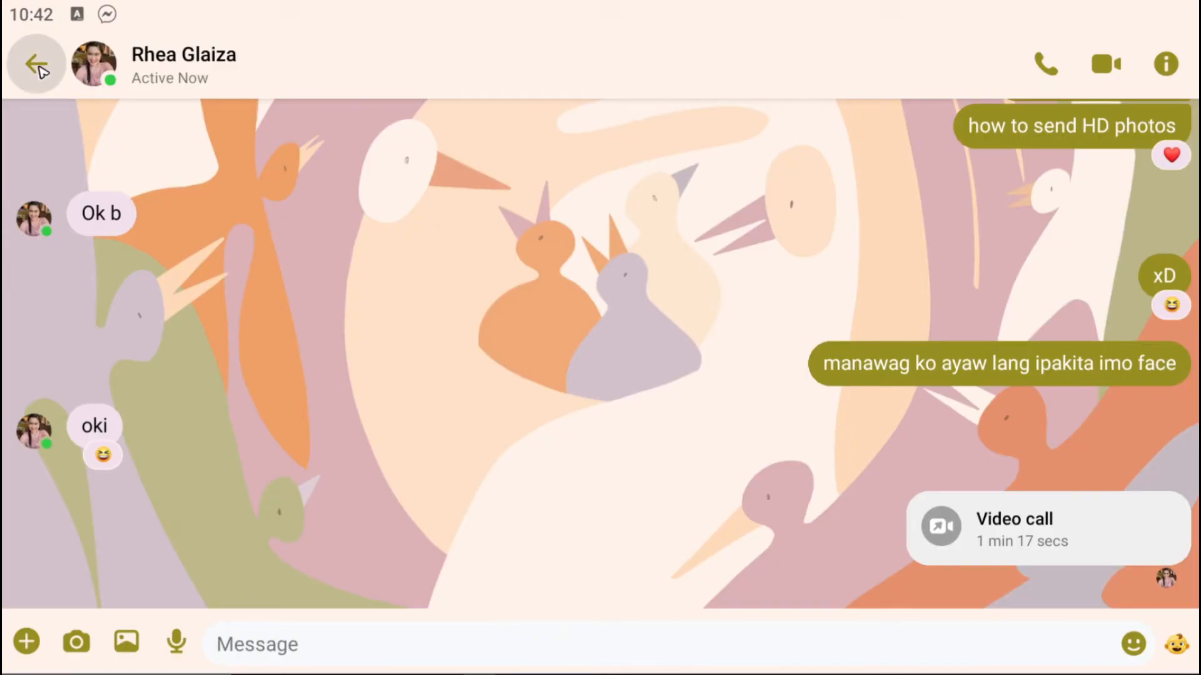
pyautogui.click(36, 63)
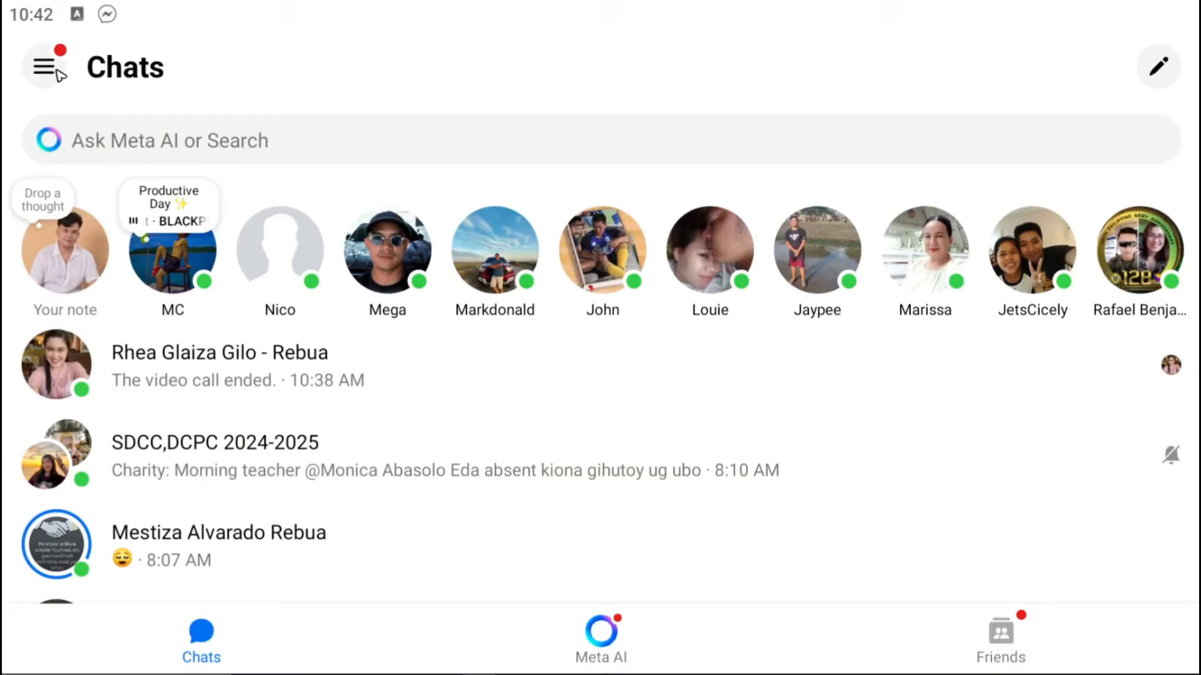
pyautogui.click(44, 66)
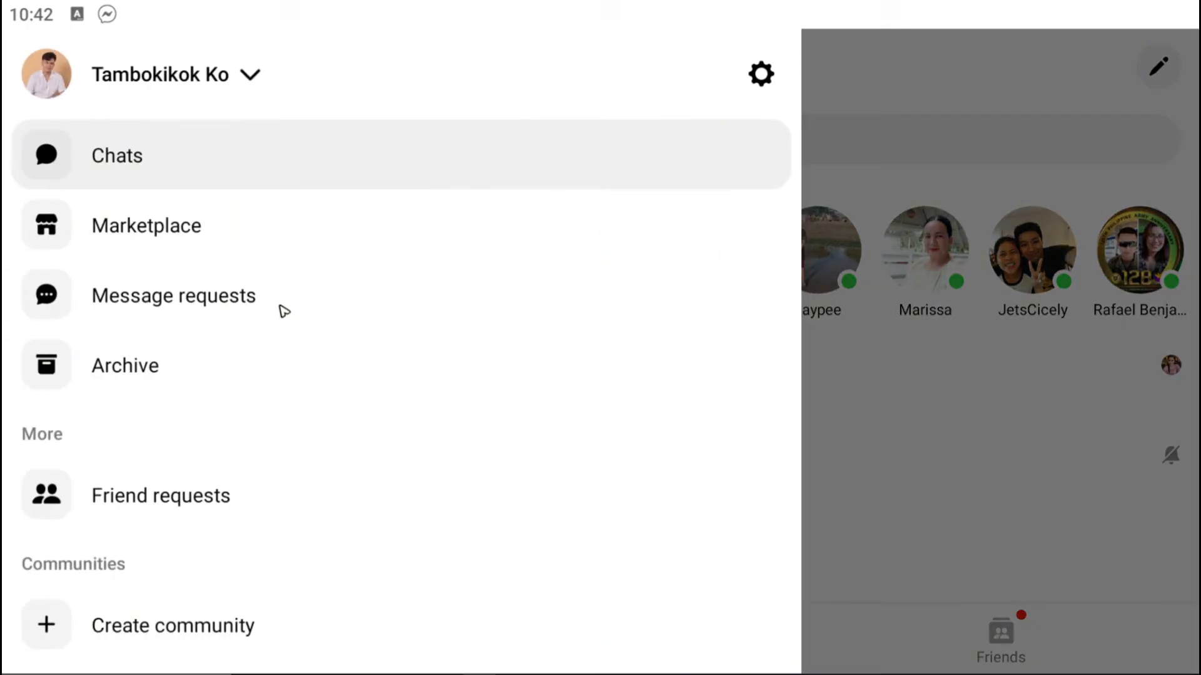
pyautogui.moveTo(747, 73)
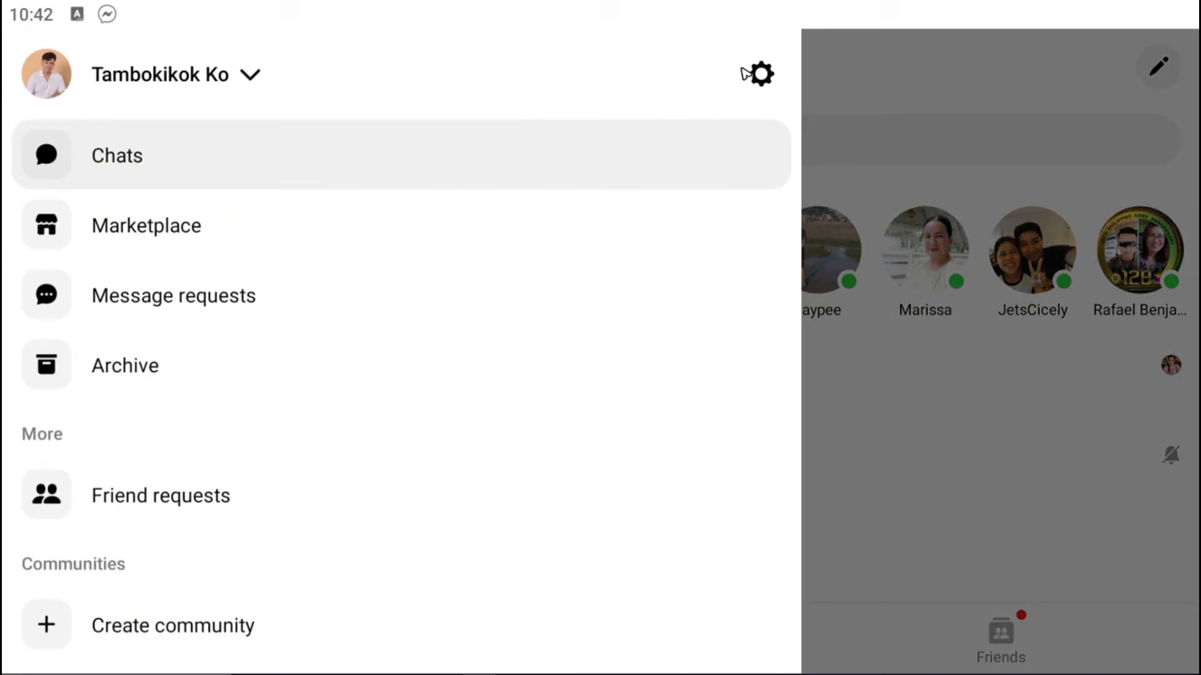
# - Go into account settings and reach the app-wide Notifications & sounds page
pyautogui.click(756, 73)
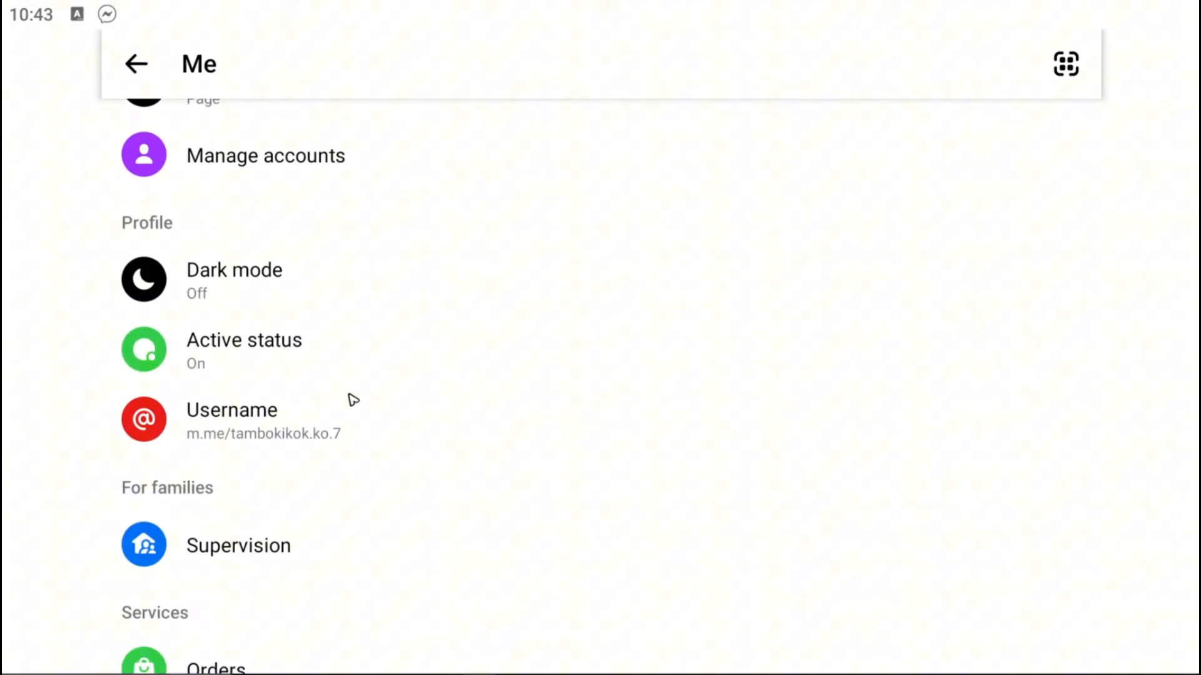
pyautogui.scroll(-3)
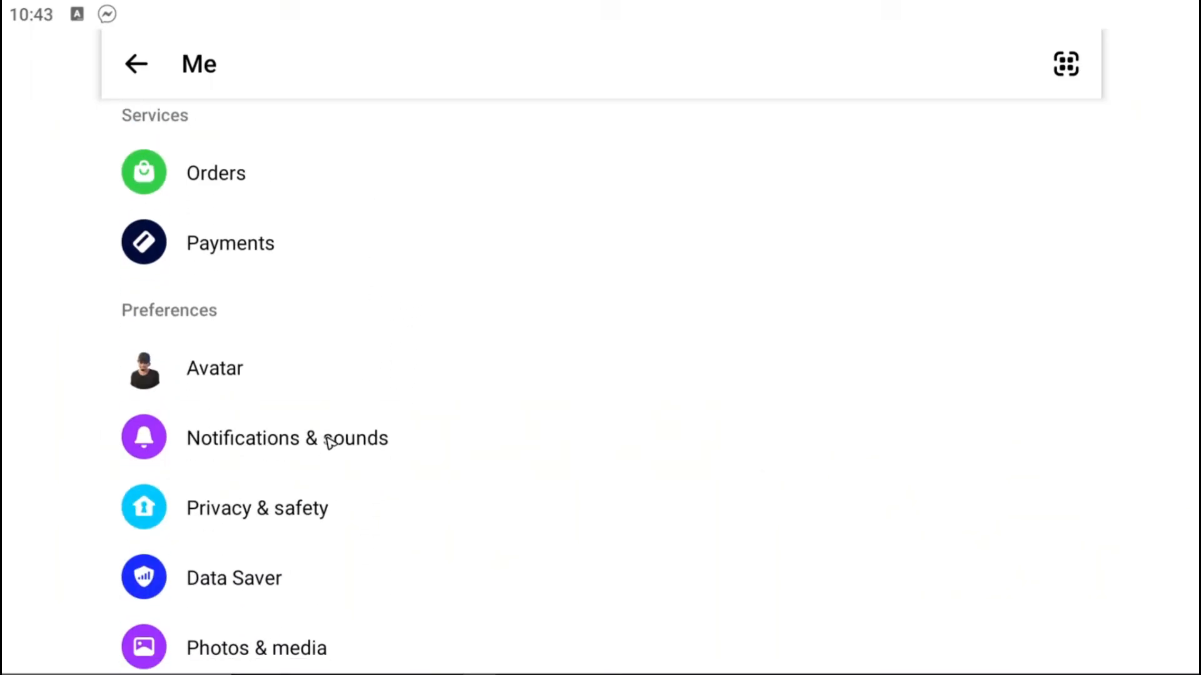
pyautogui.click(288, 438)
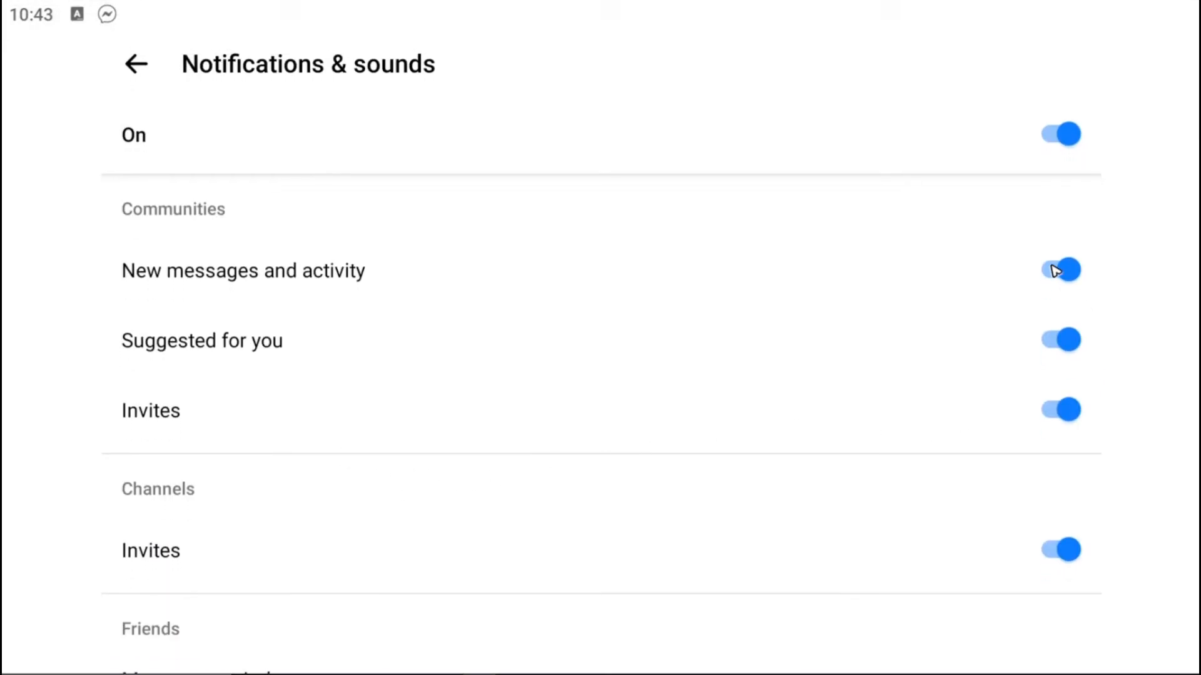
# - Turn the master notifications toggle off for 24 hours, confirm, and return to the side menu
pyautogui.scroll(-3)
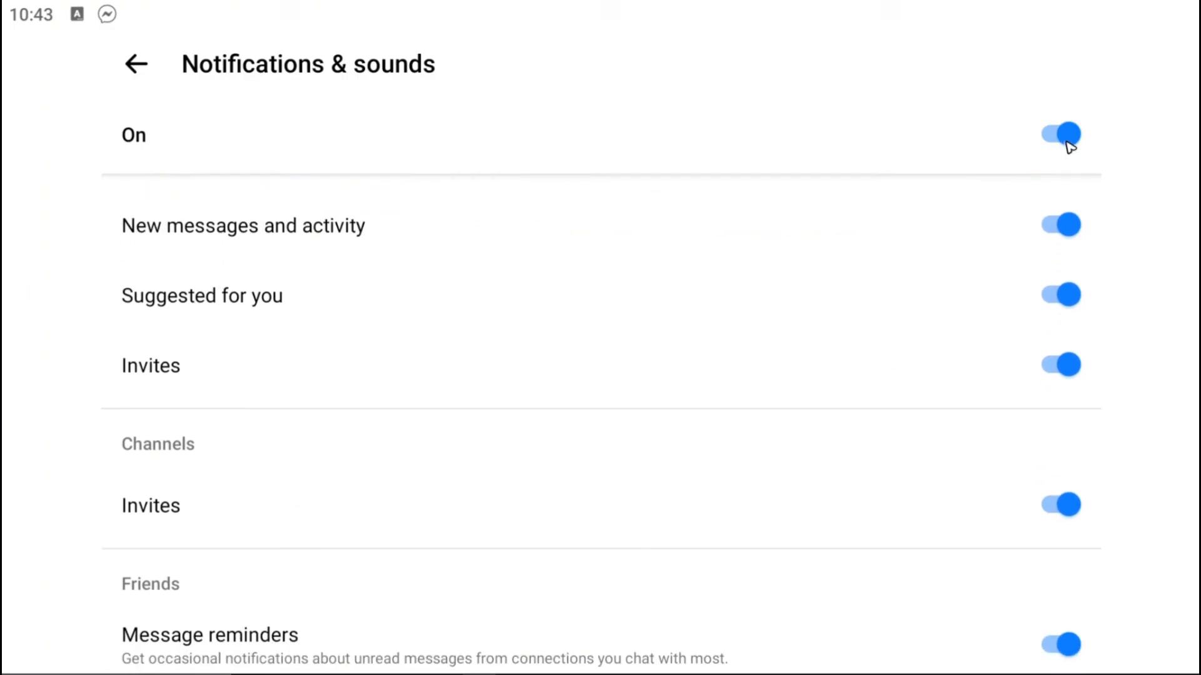
pyautogui.click(1059, 134)
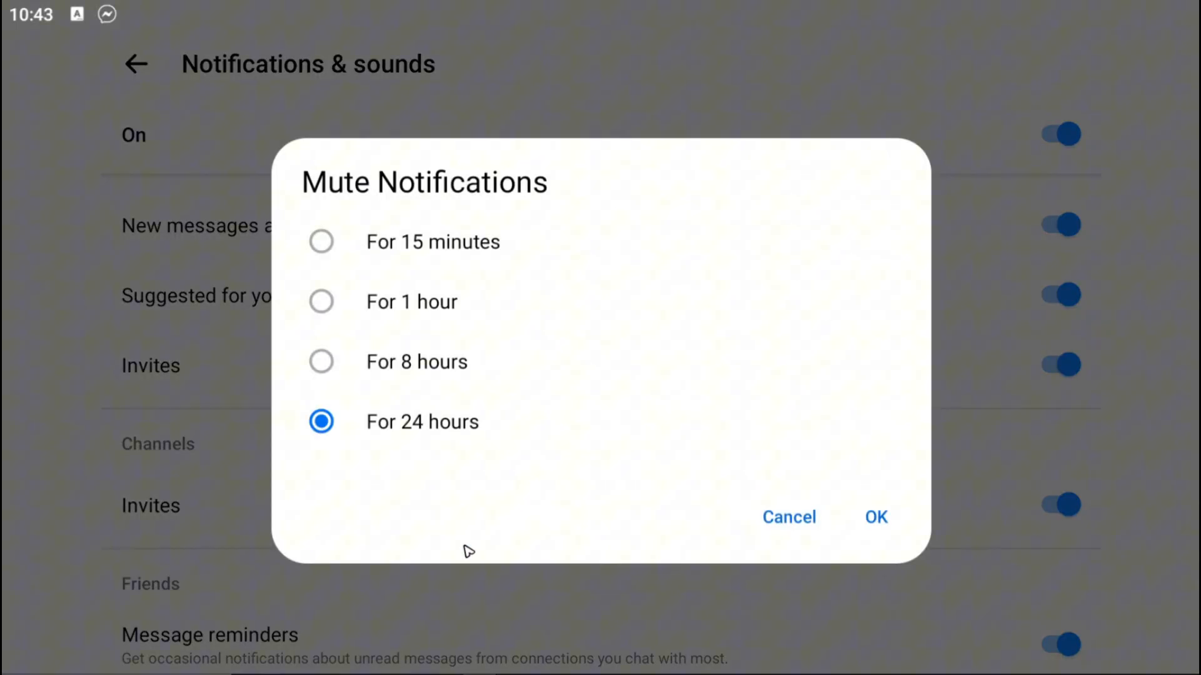
pyautogui.click(876, 516)
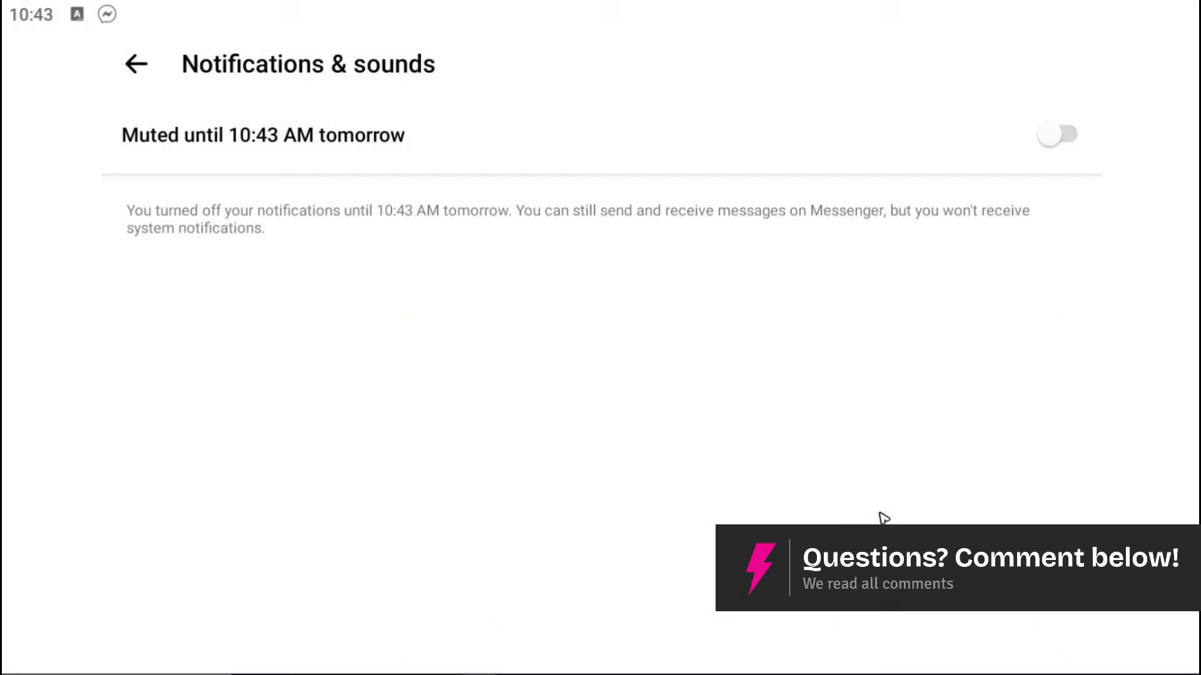
pyautogui.click(136, 64)
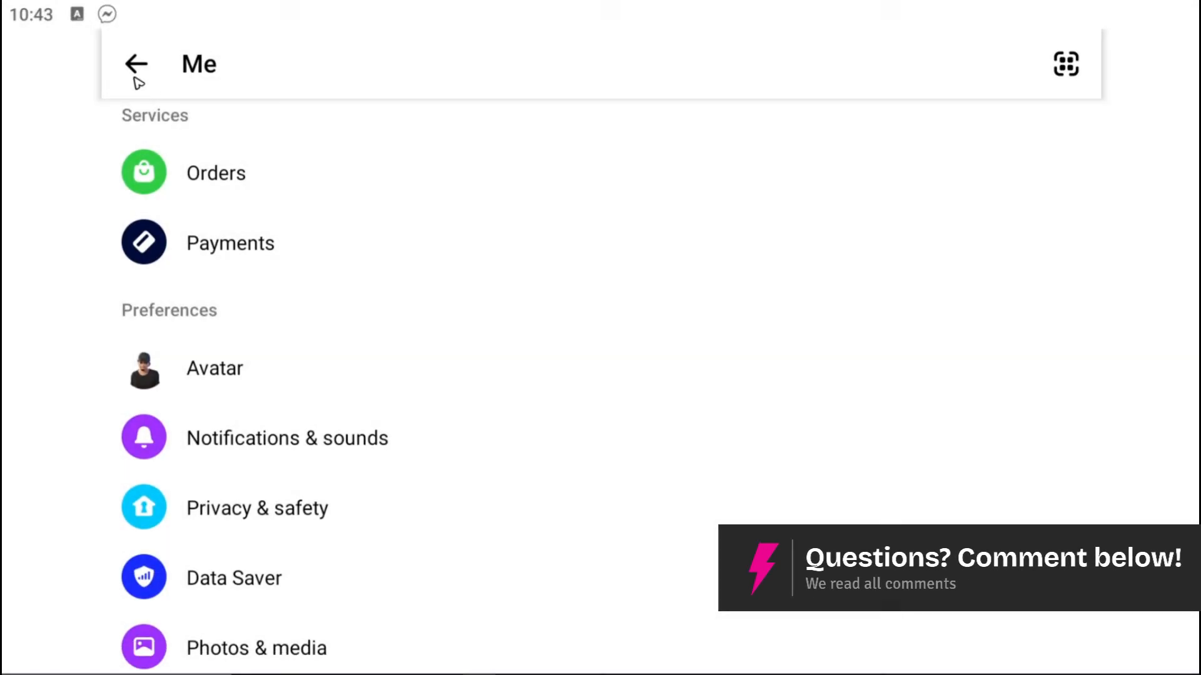
pyautogui.click(136, 63)
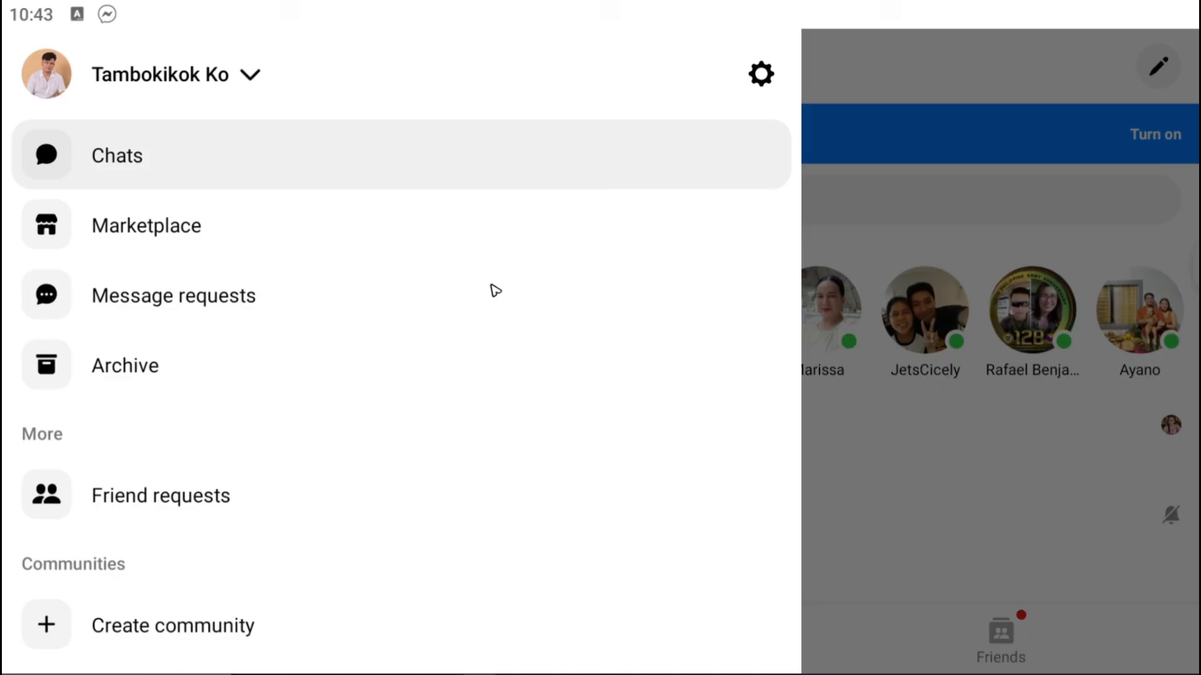